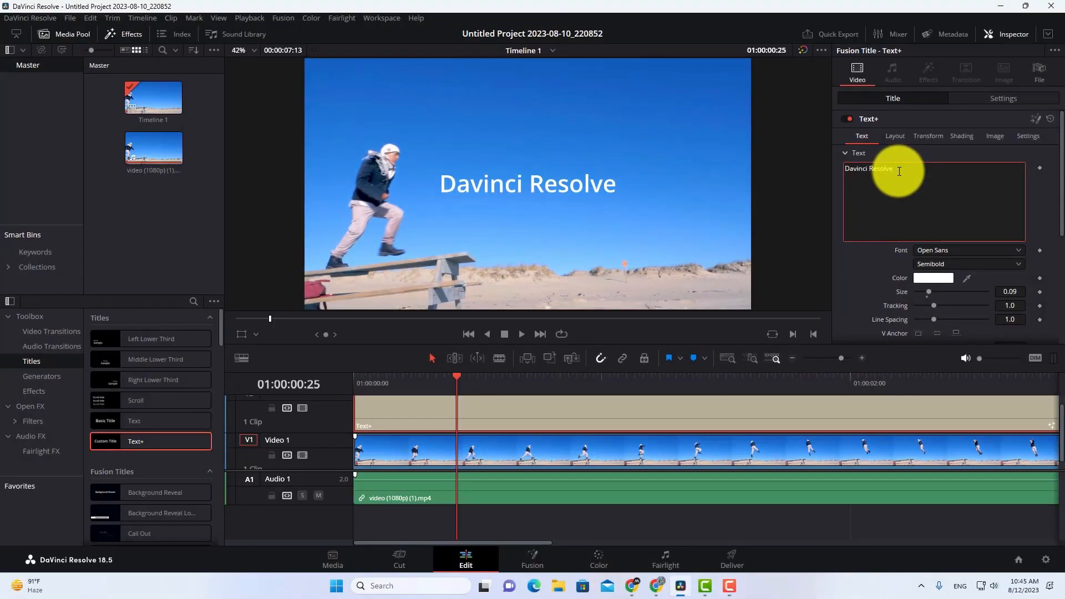
# Pick Bahnschrift SemiBold from the Inspector's Font list for the 'Davinci Resolve' title
pyautogui.click(966, 250)
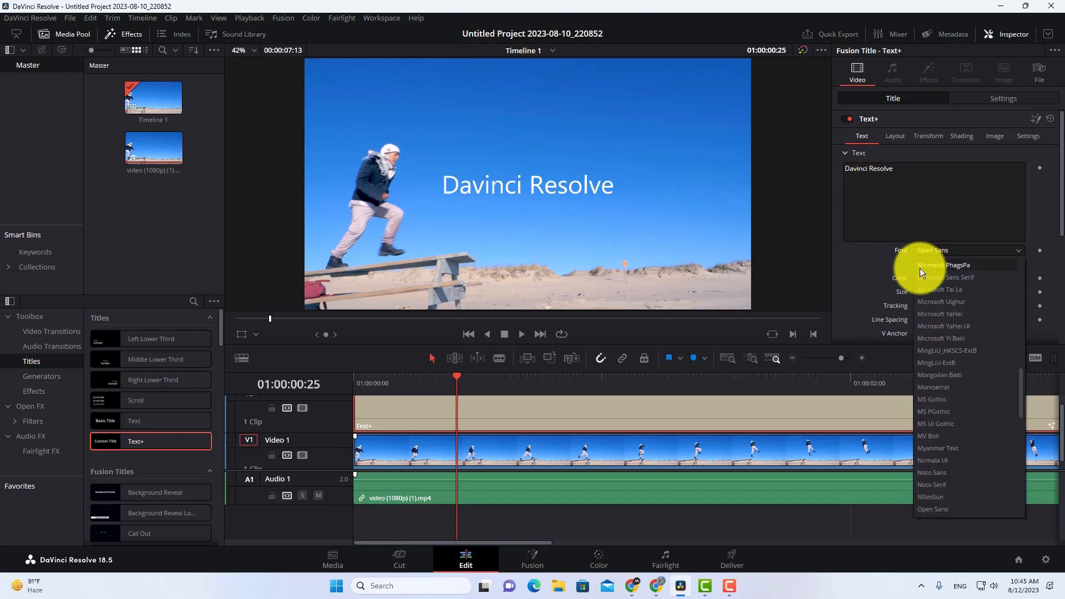
pyautogui.scroll(-3)
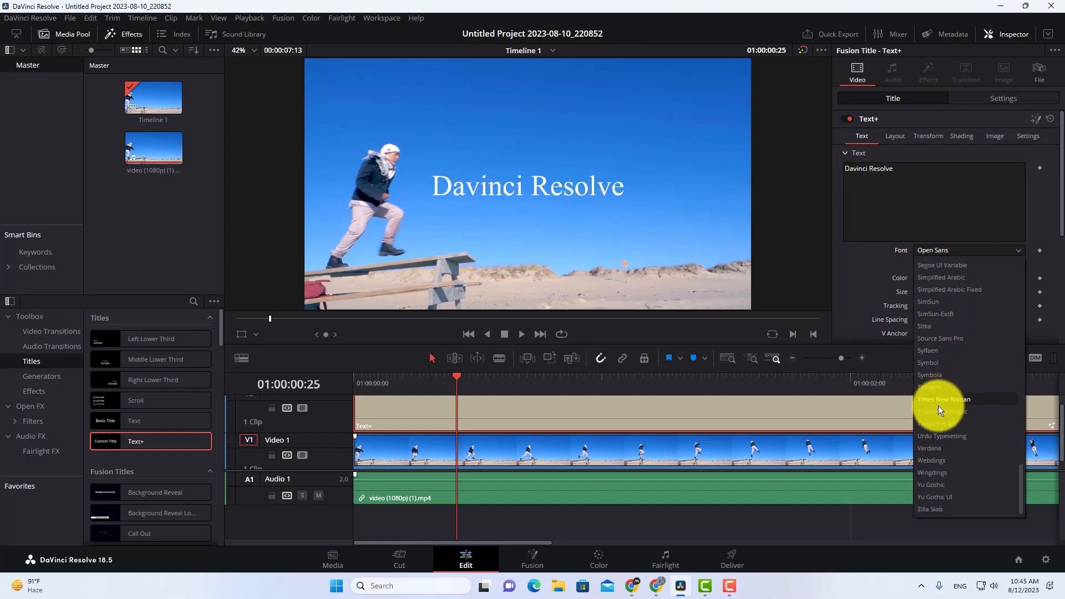
pyautogui.scroll(3)
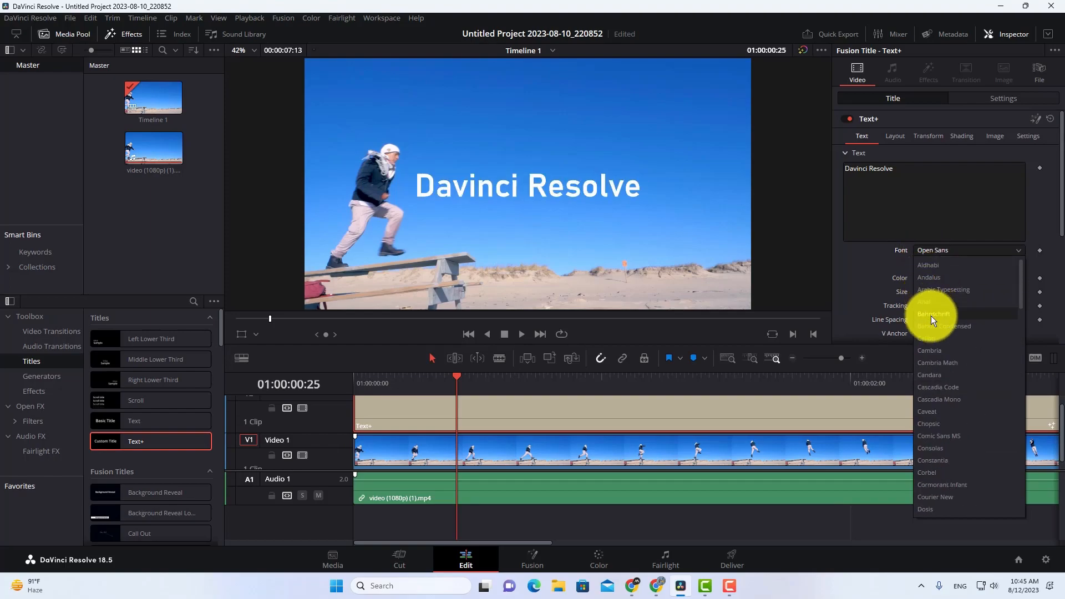
pyautogui.click(934, 313)
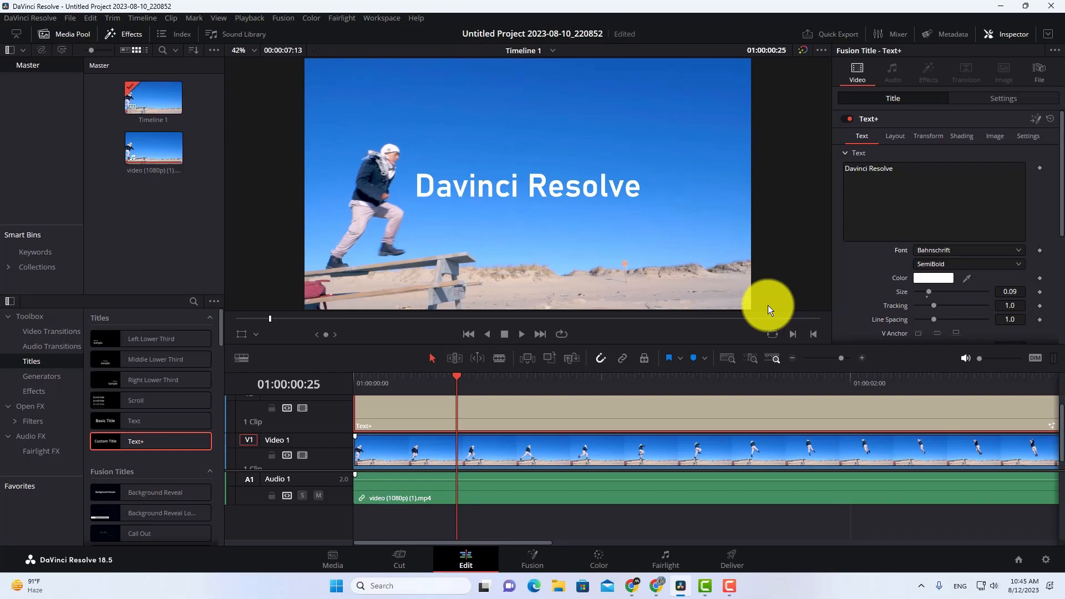
pyautogui.moveTo(679, 587)
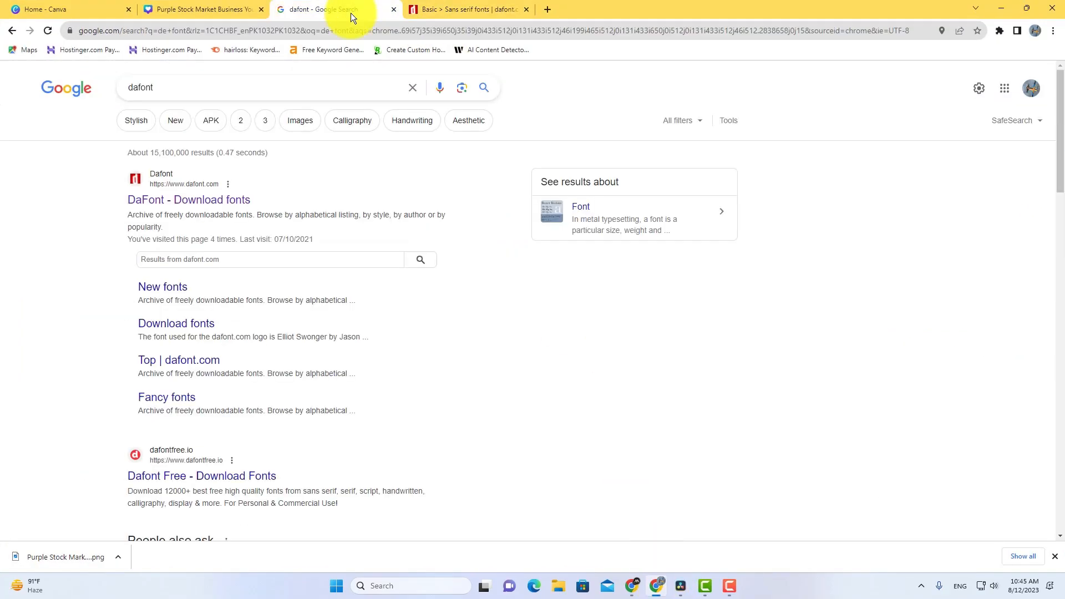
# Open dafont.com from the Google results and scroll to The Bold Font
pyautogui.click(152, 89)
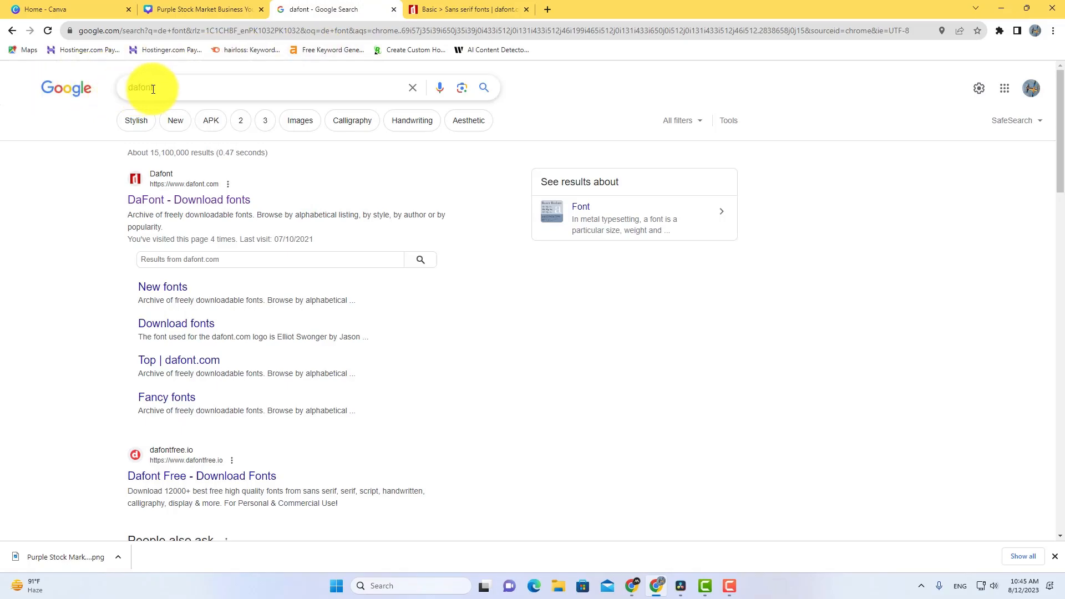
pyautogui.moveTo(176, 199)
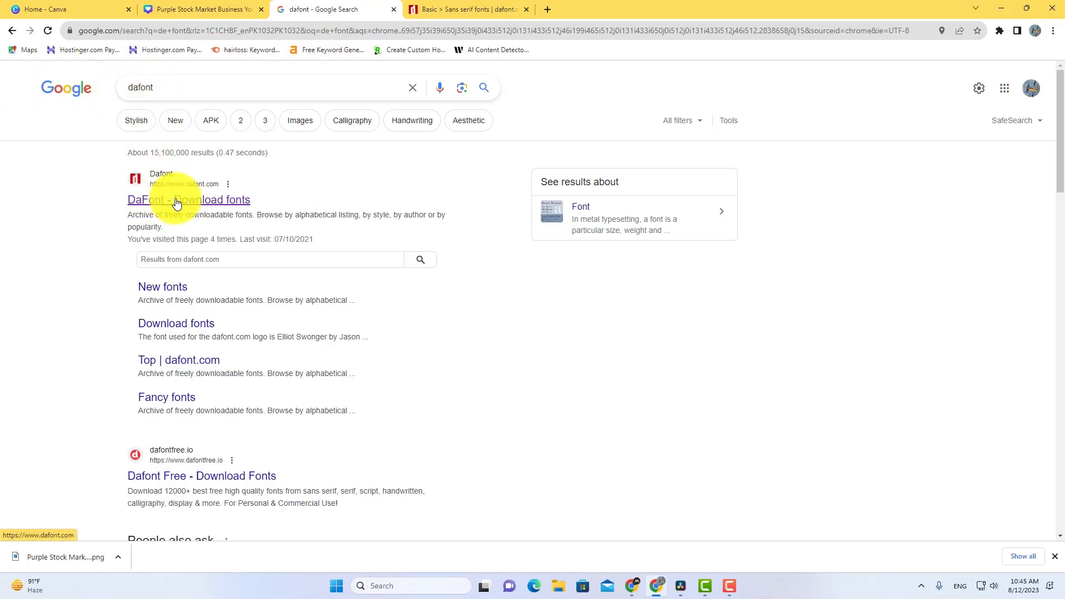
pyautogui.click(176, 199)
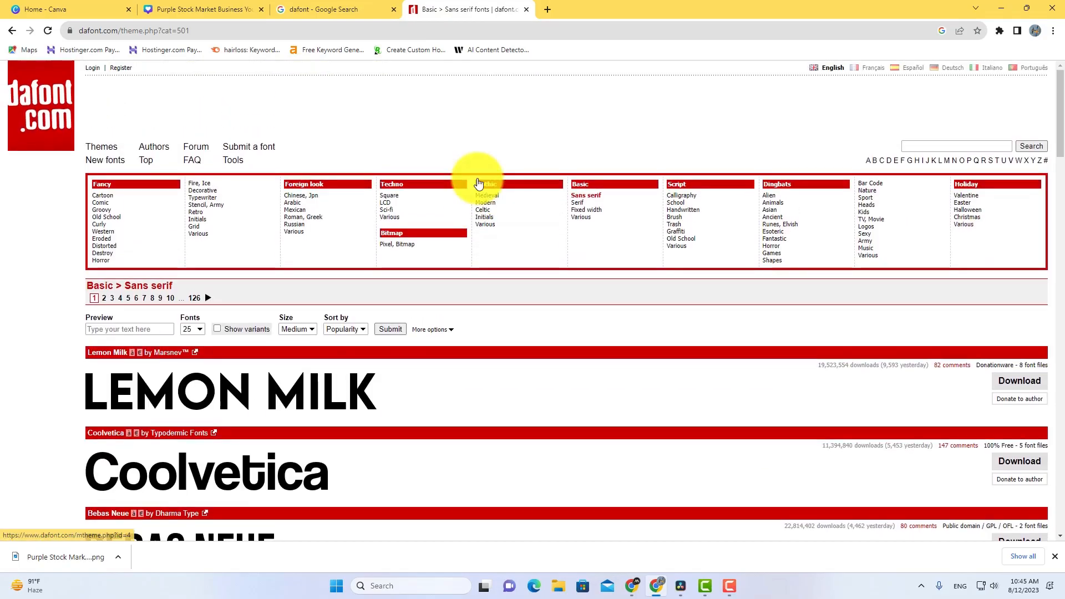
pyautogui.scroll(-3)
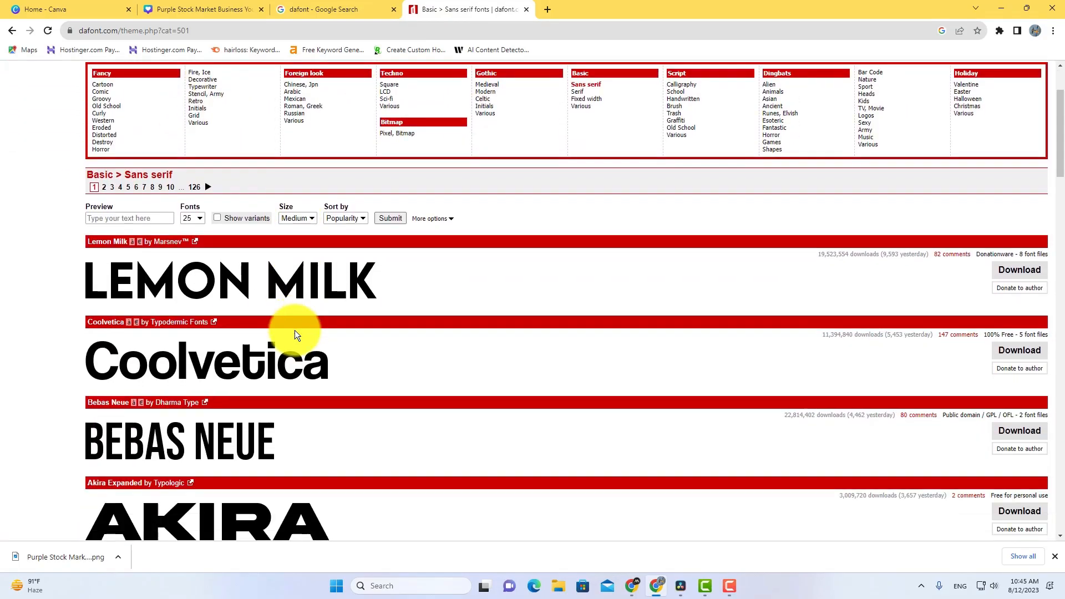
pyautogui.scroll(-3)
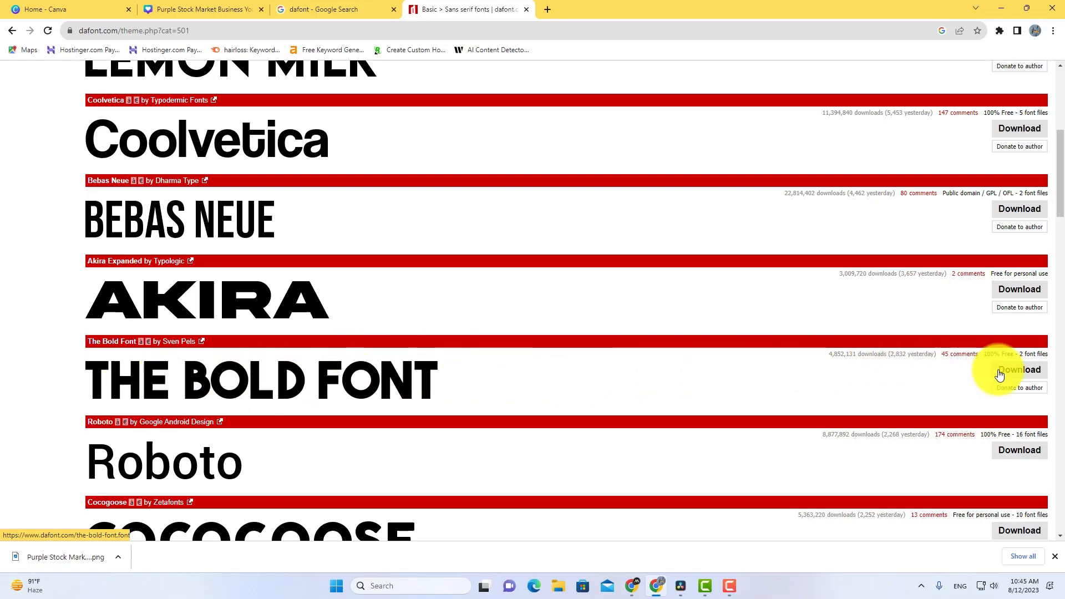
# Download The Bold Font zip and show it in the Downloads folder
pyautogui.click(1019, 370)
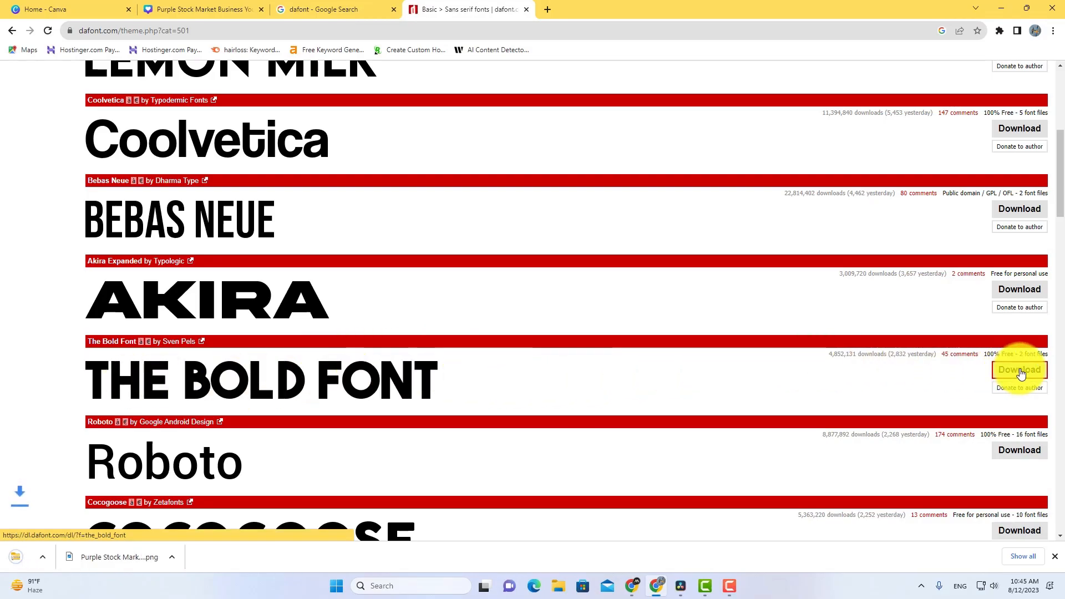
pyautogui.click(1019, 369)
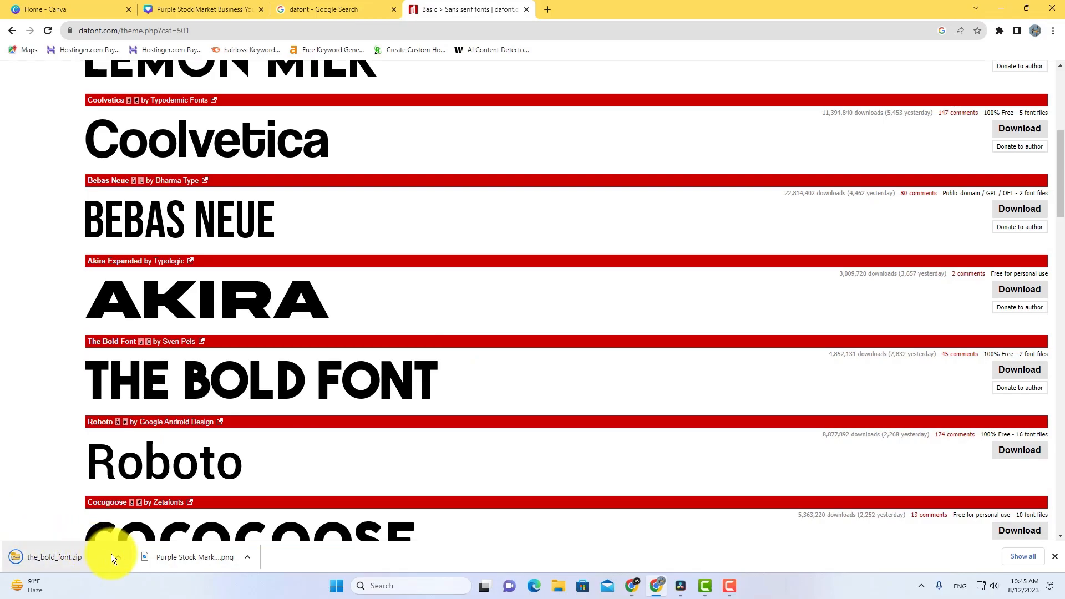
pyautogui.click(118, 557)
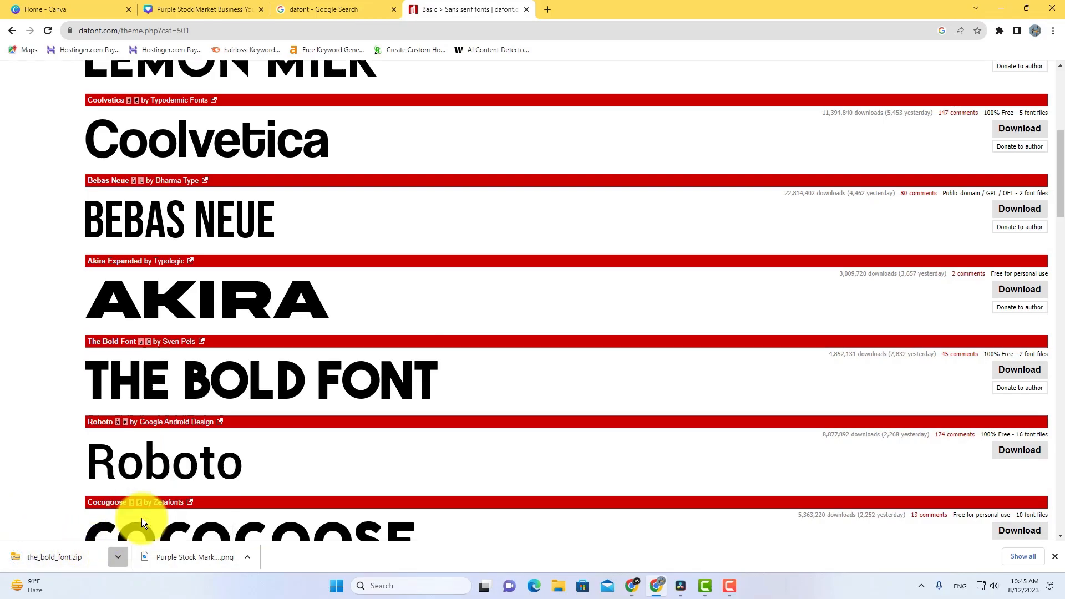
pyautogui.click(557, 585)
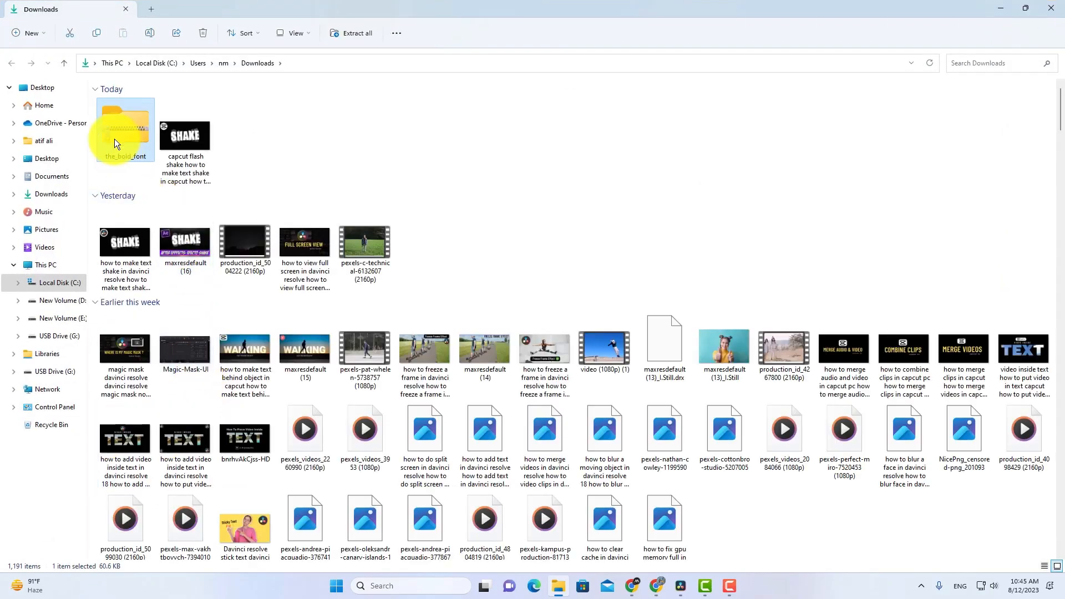
pyautogui.moveTo(116, 136)
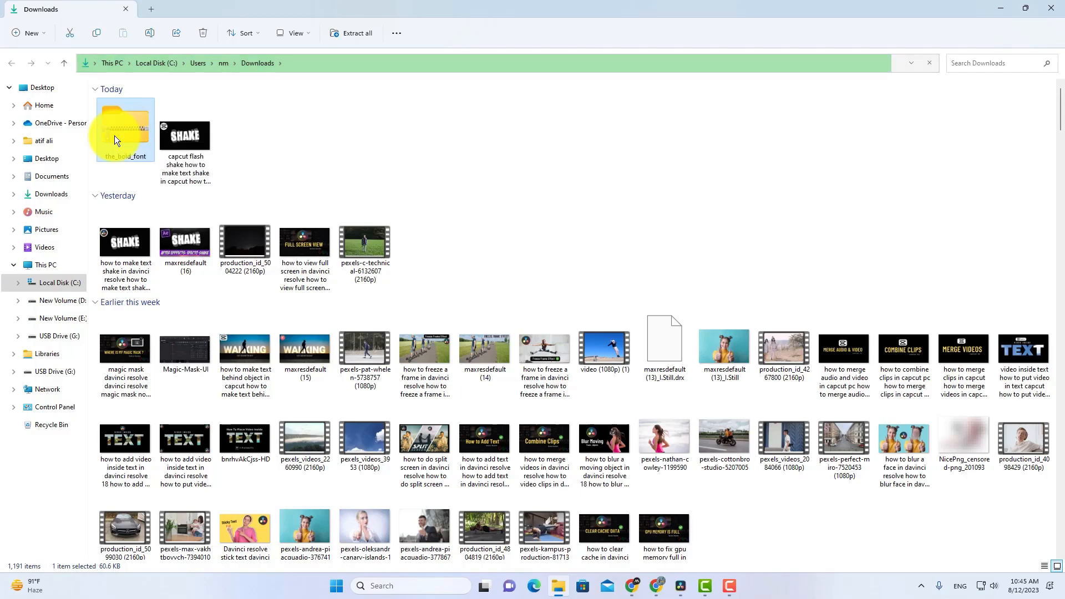
# Extract the the_bold_font zip into a the_bold_font folder in Downloads
pyautogui.rightClick(125, 136)
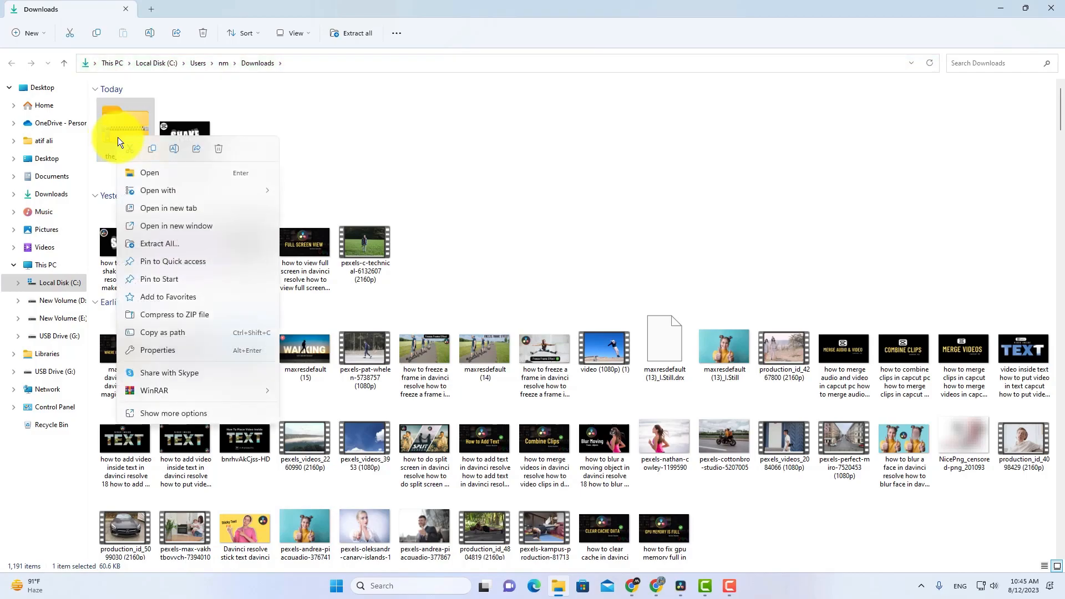
pyautogui.moveTo(172, 230)
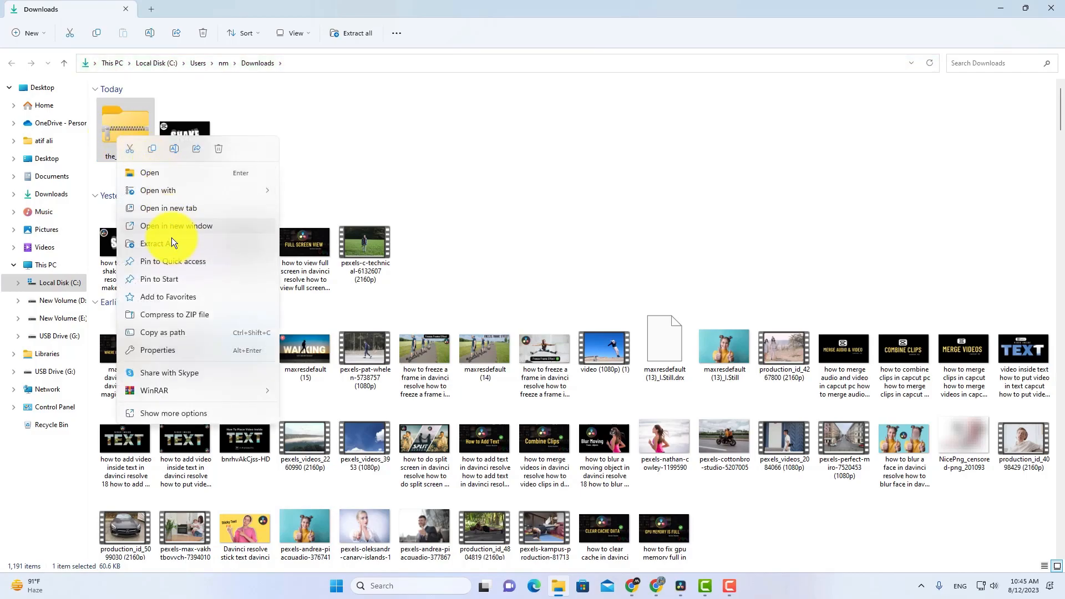
pyautogui.click(159, 244)
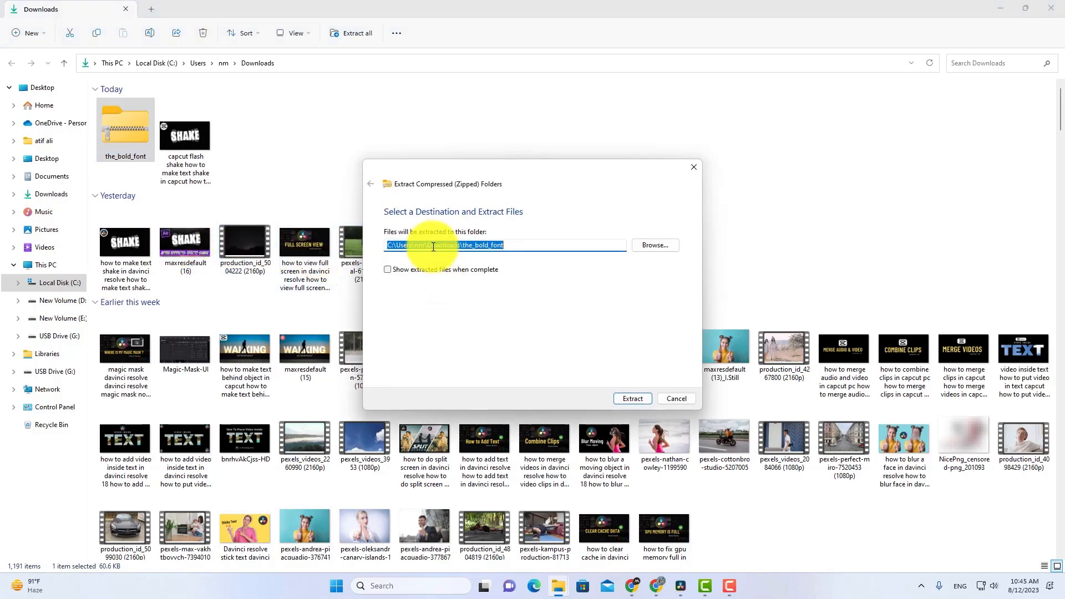
pyautogui.click(631, 399)
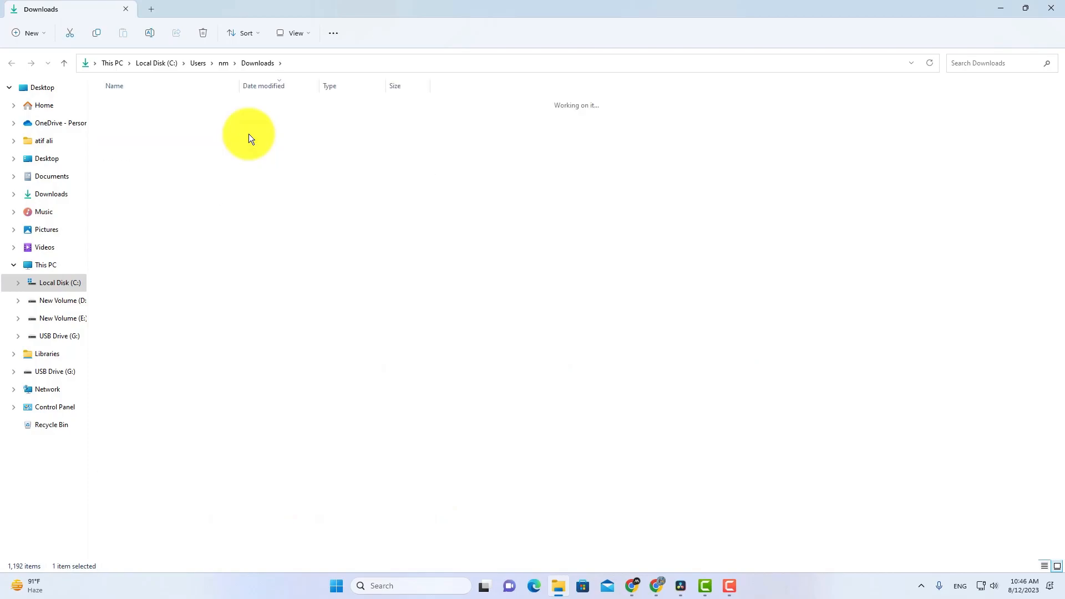
# Open the THEBOLDFONT TrueType file from the_bold_font folder and install it
pyautogui.doubleClick(248, 132)
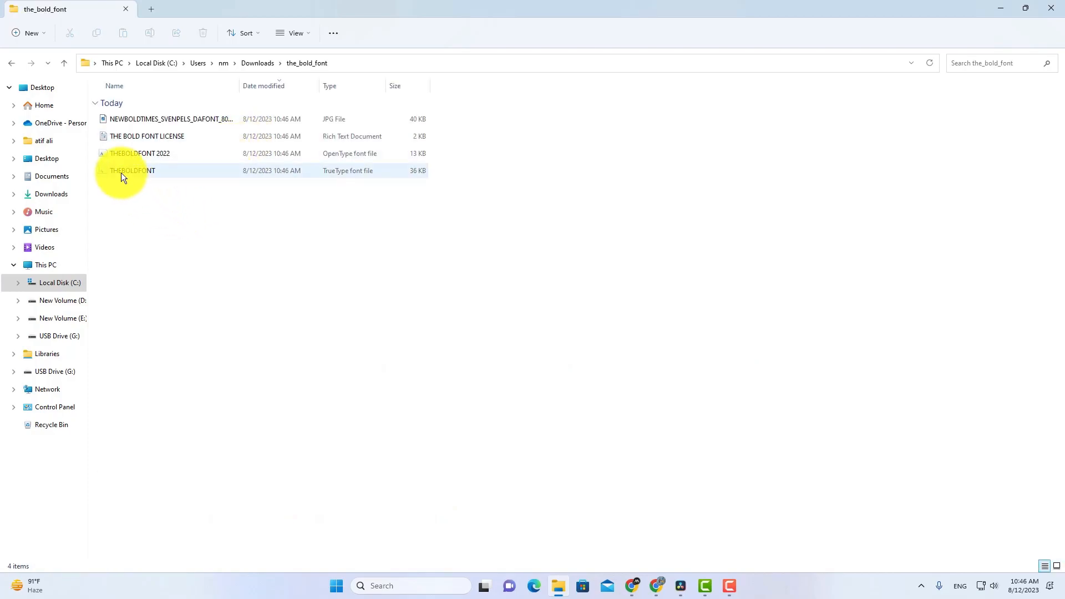
pyautogui.moveTo(133, 170)
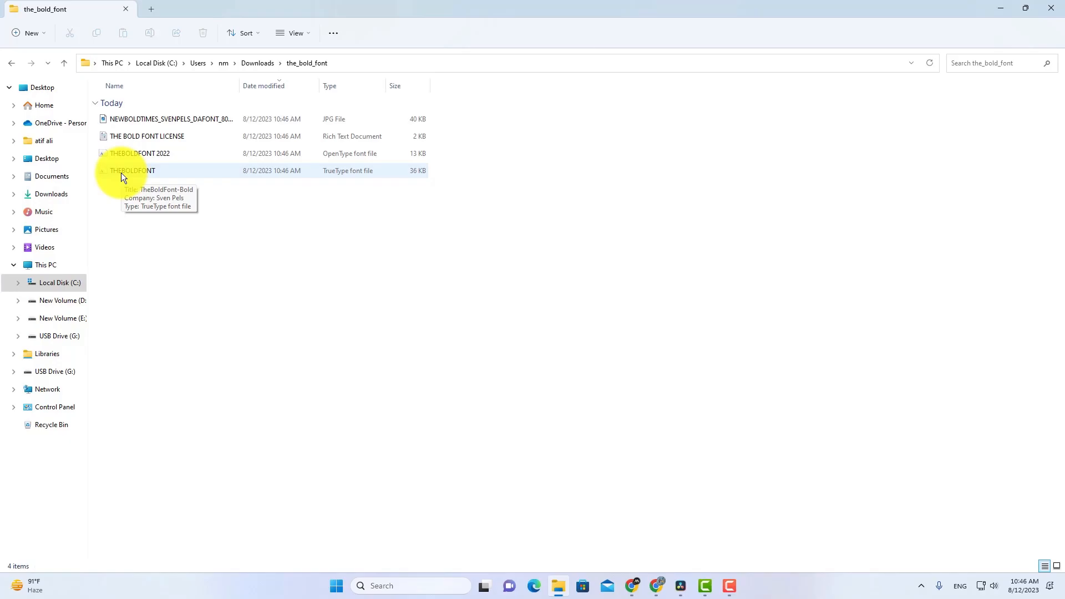
pyautogui.doubleClick(132, 171)
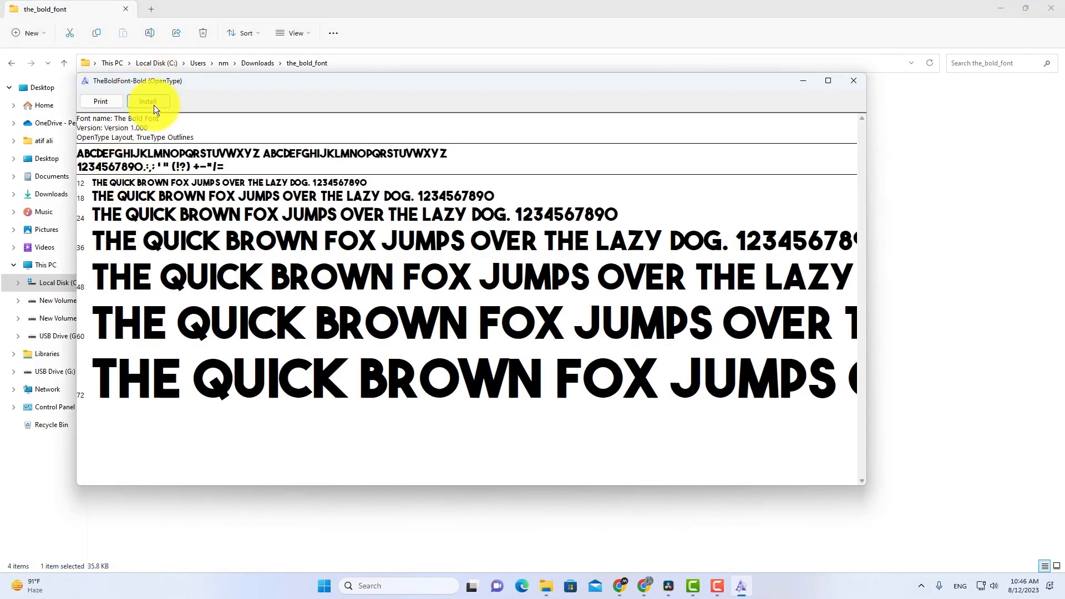
pyautogui.click(147, 101)
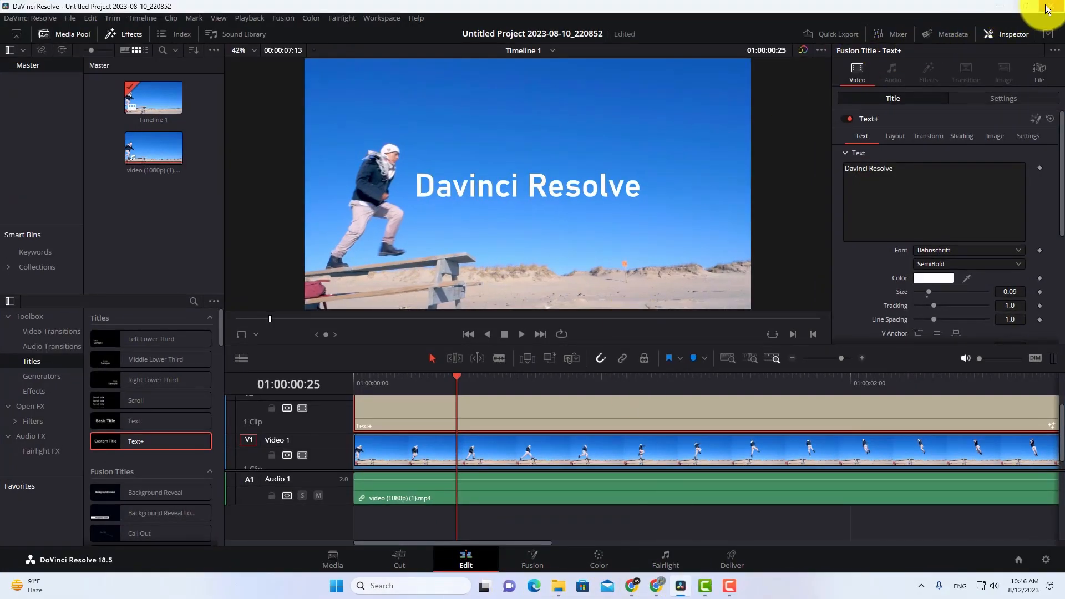
# Close DaVinci Resolve, relaunch it from the desktop, and reopen the beach project
pyautogui.click(1000, 7)
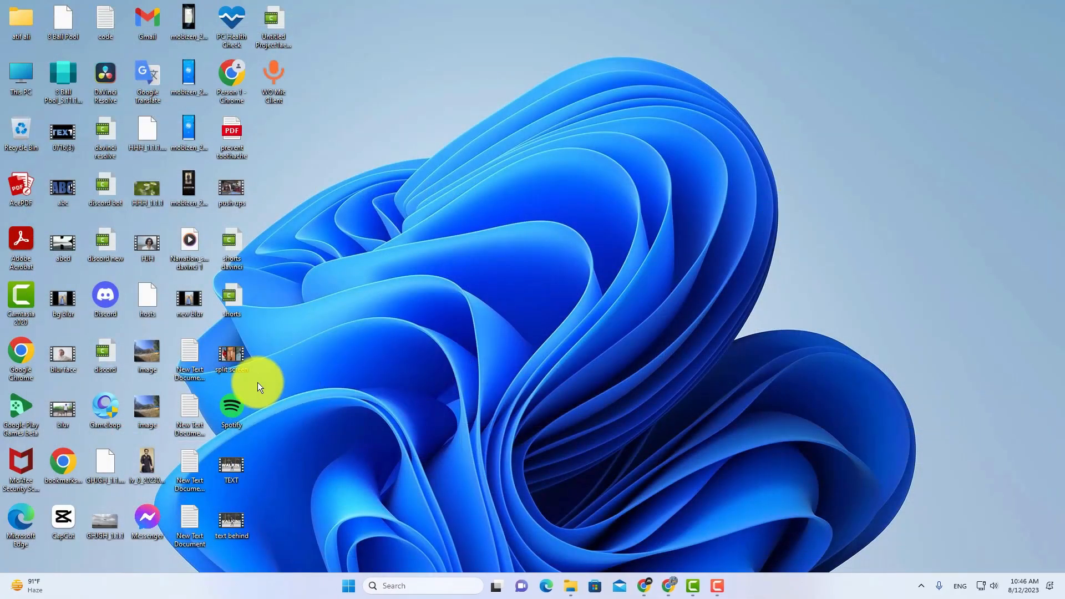
pyautogui.moveTo(106, 82)
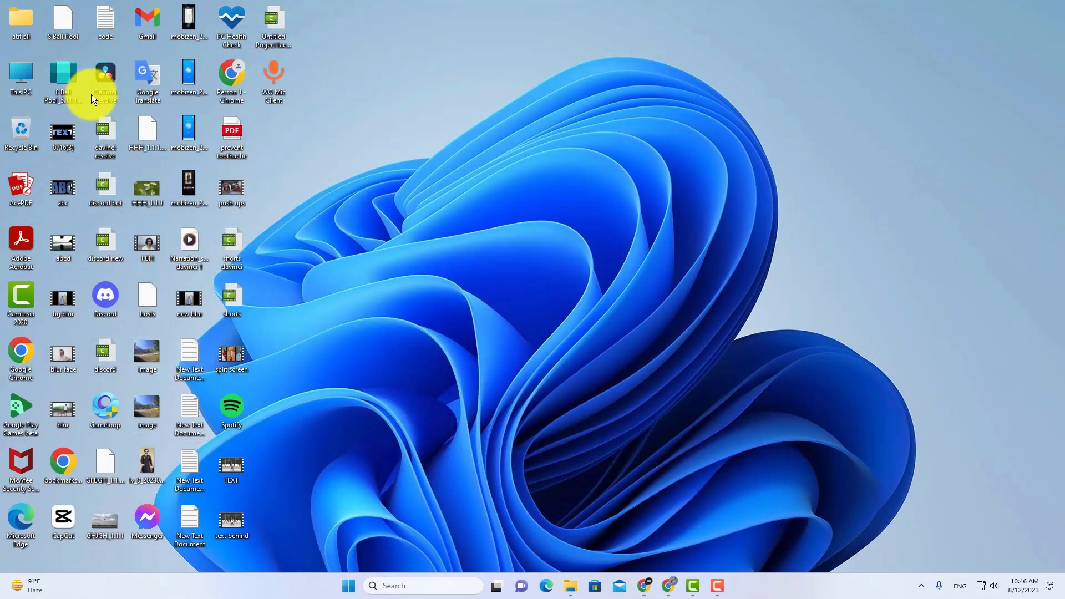
pyautogui.doubleClick(104, 80)
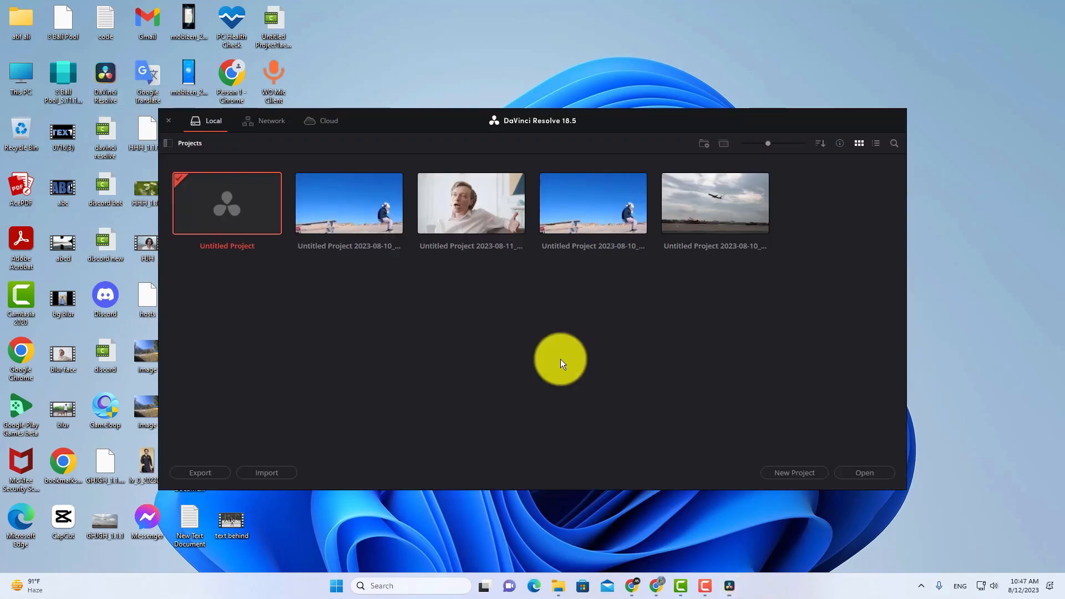
pyautogui.click(169, 120)
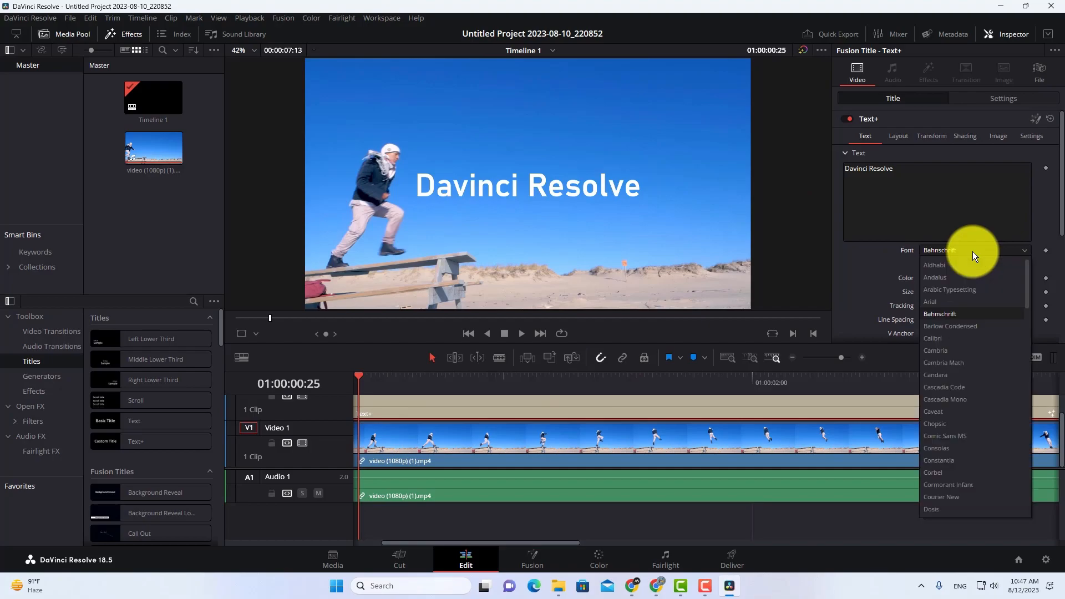
# Scroll the Font list and apply The Bold Font to the 'Davinci Resolve' title
pyautogui.scroll(-3)
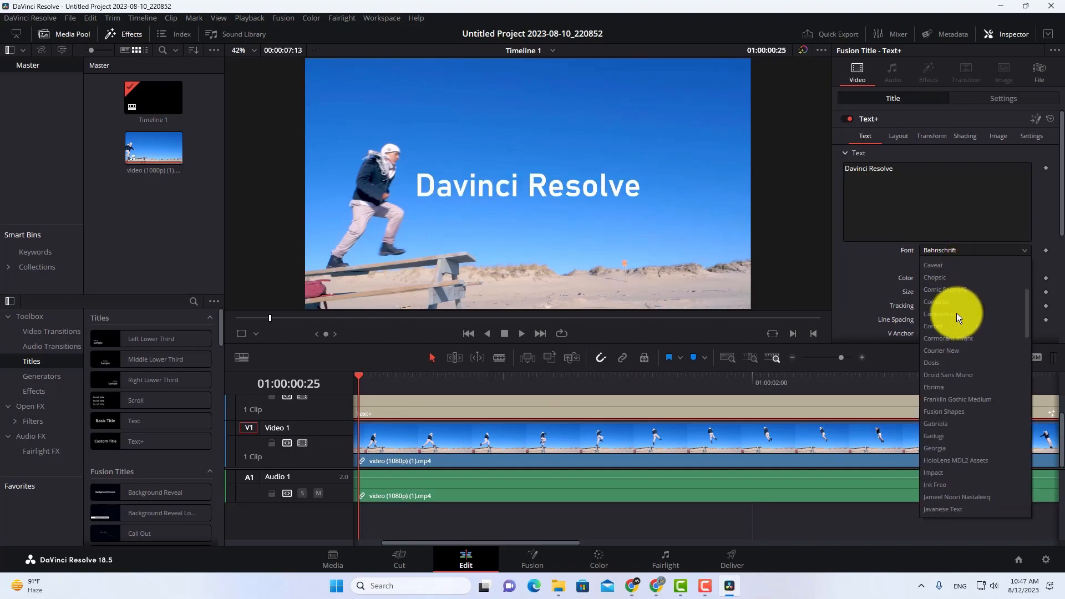
pyautogui.scroll(-3)
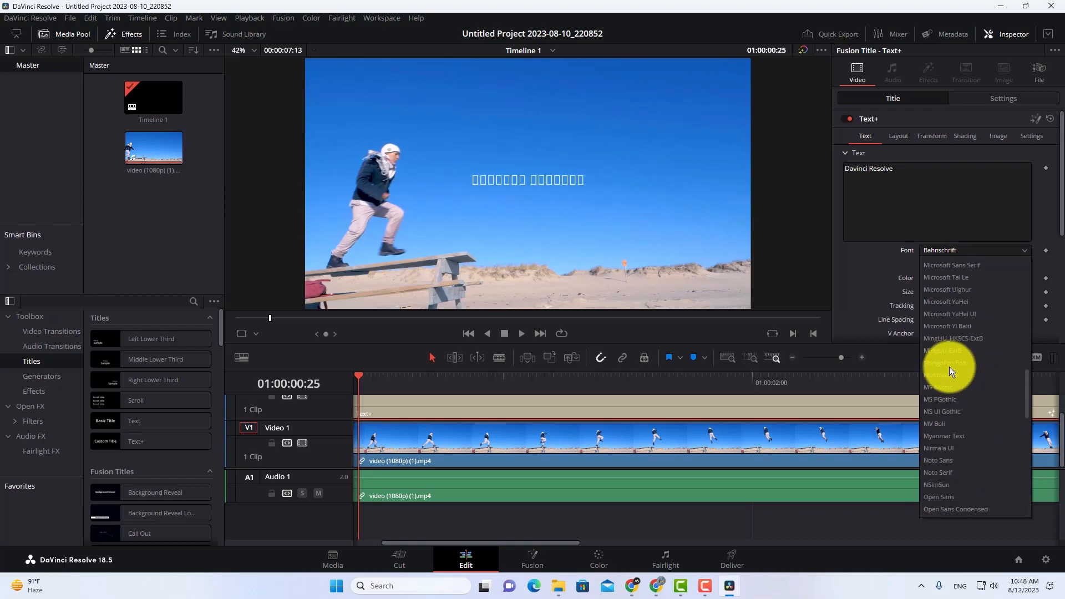
pyautogui.scroll(3)
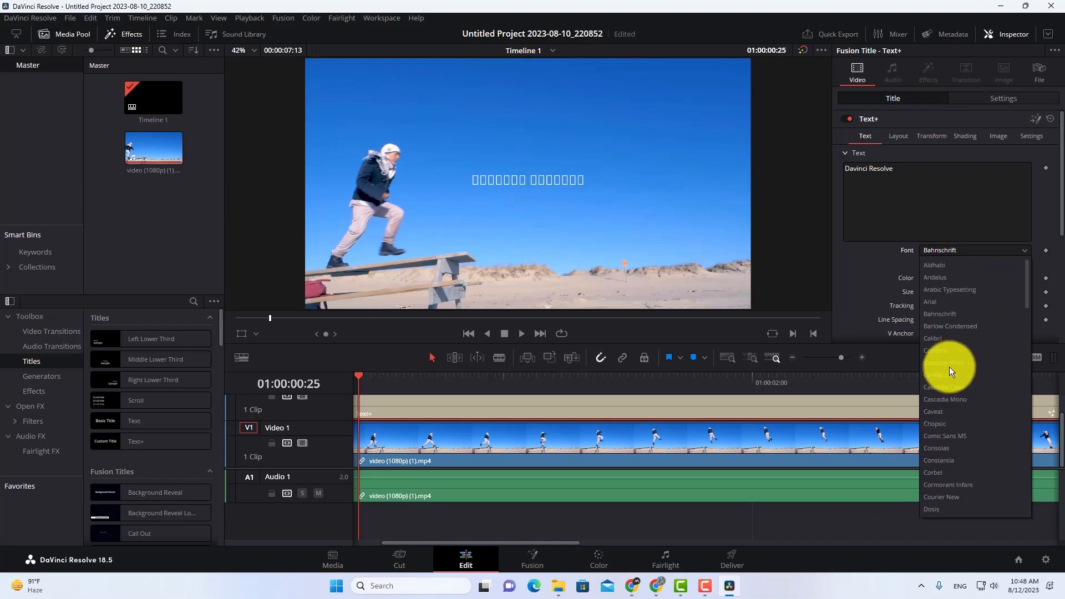
pyautogui.scroll(-3)
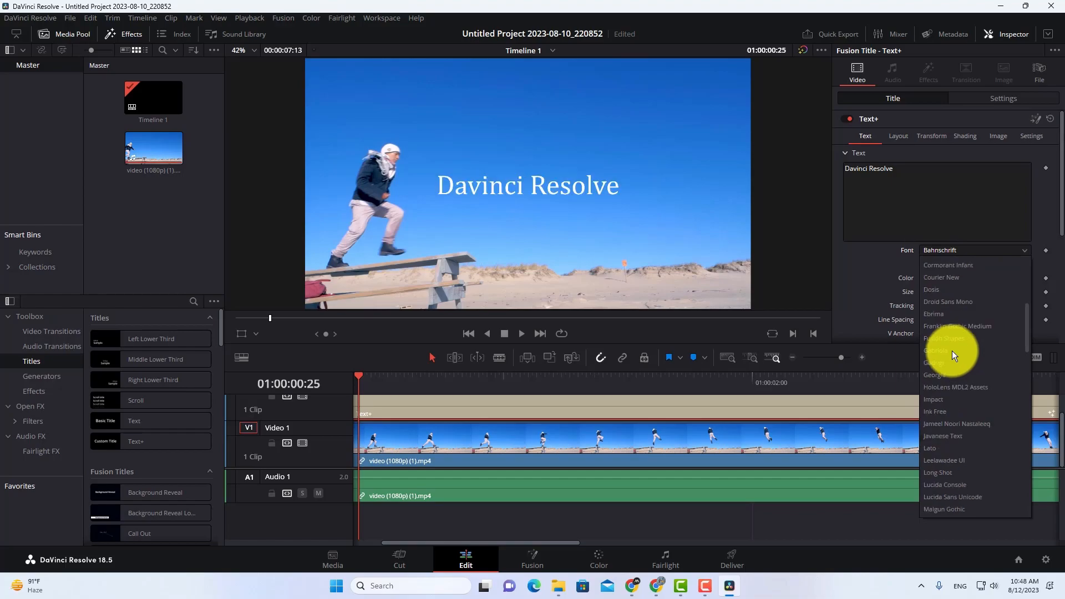
pyautogui.scroll(-3)
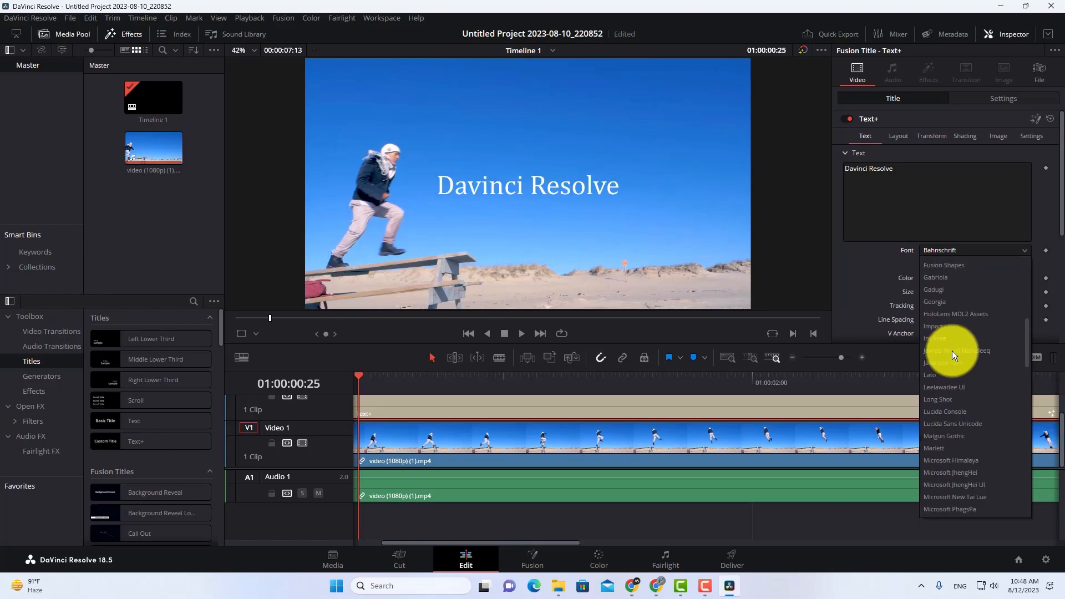
pyautogui.scroll(-3)
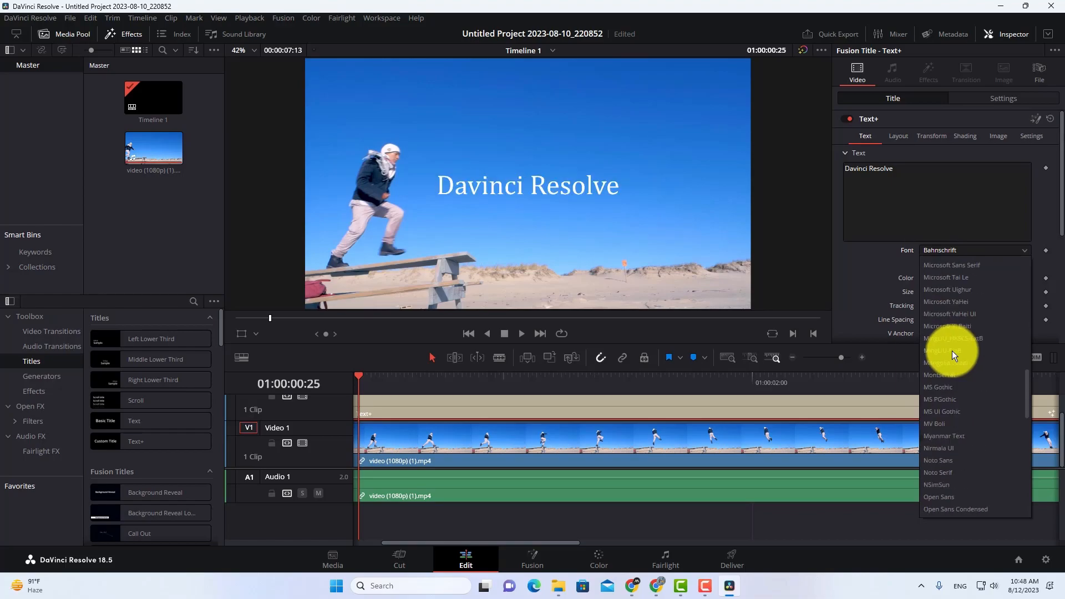
pyautogui.scroll(-3)
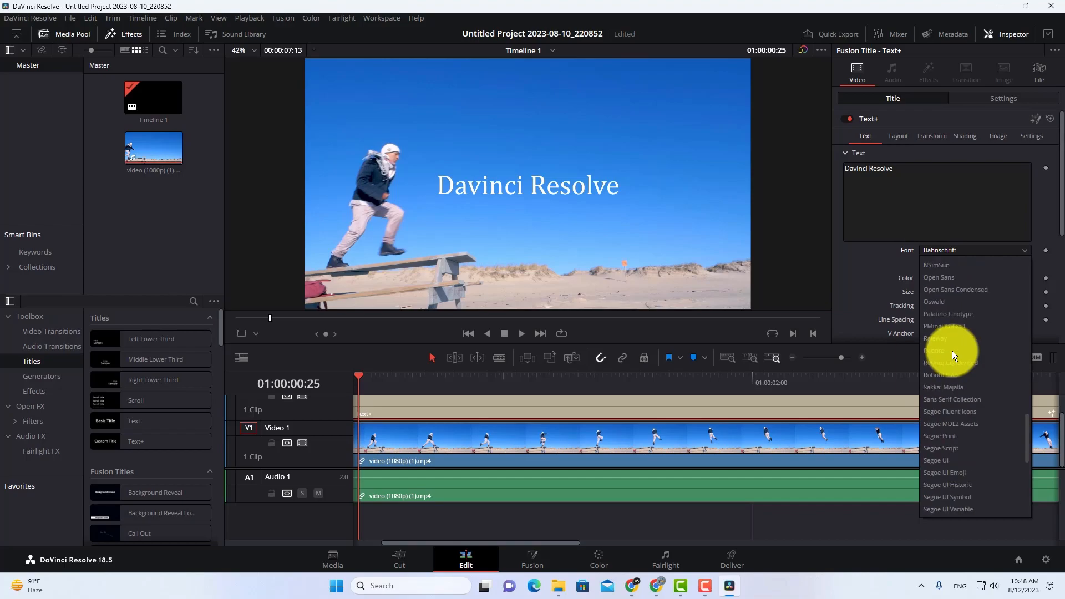
pyautogui.scroll(-3)
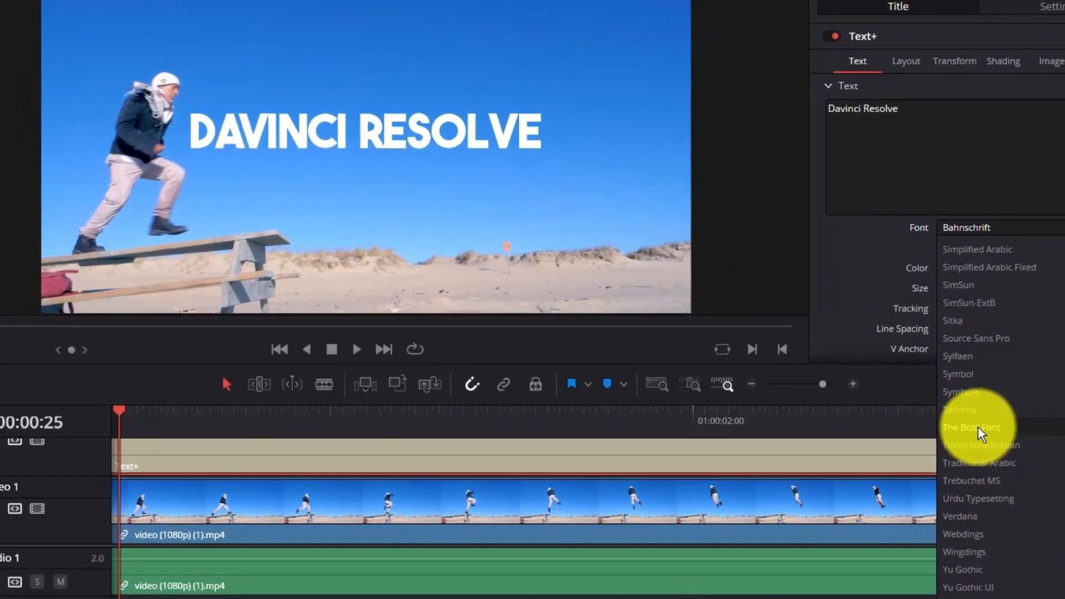
pyautogui.click(972, 427)
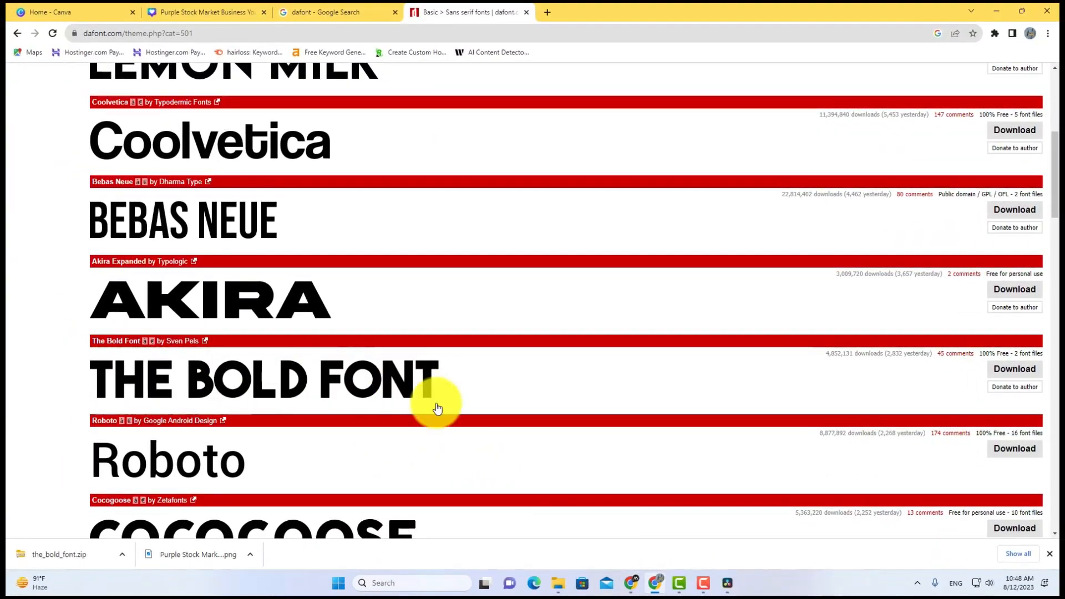
pyautogui.click(727, 583)
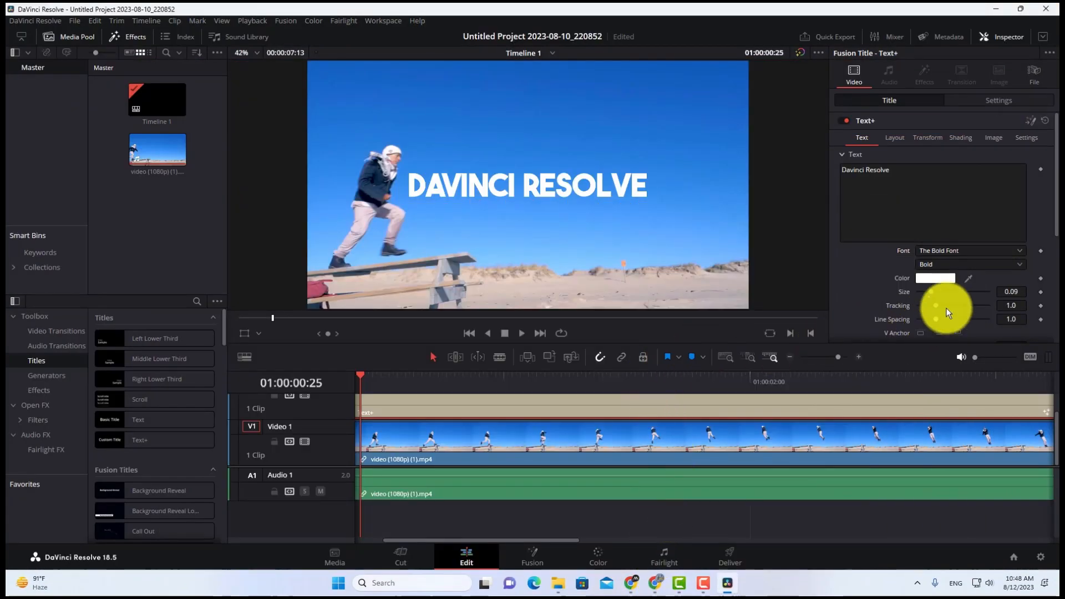